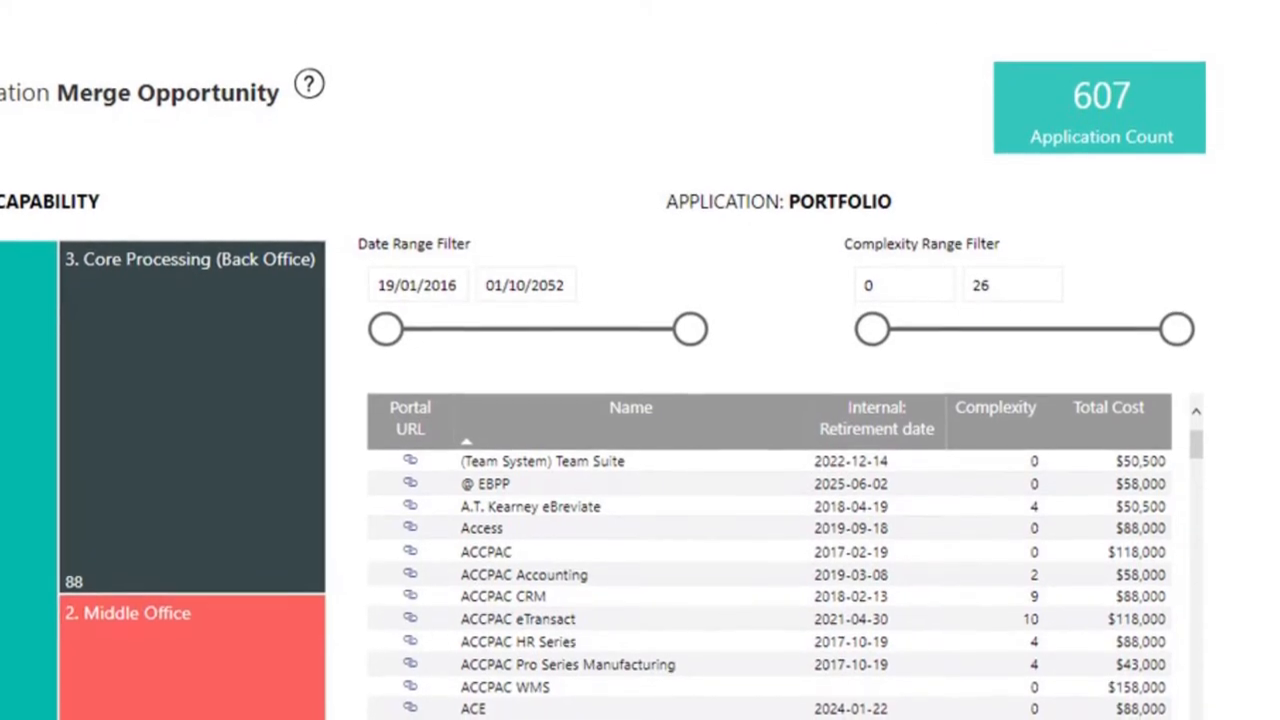
{"action": "scroll", "scroll_direction": "down", "scroll_amount": 3}
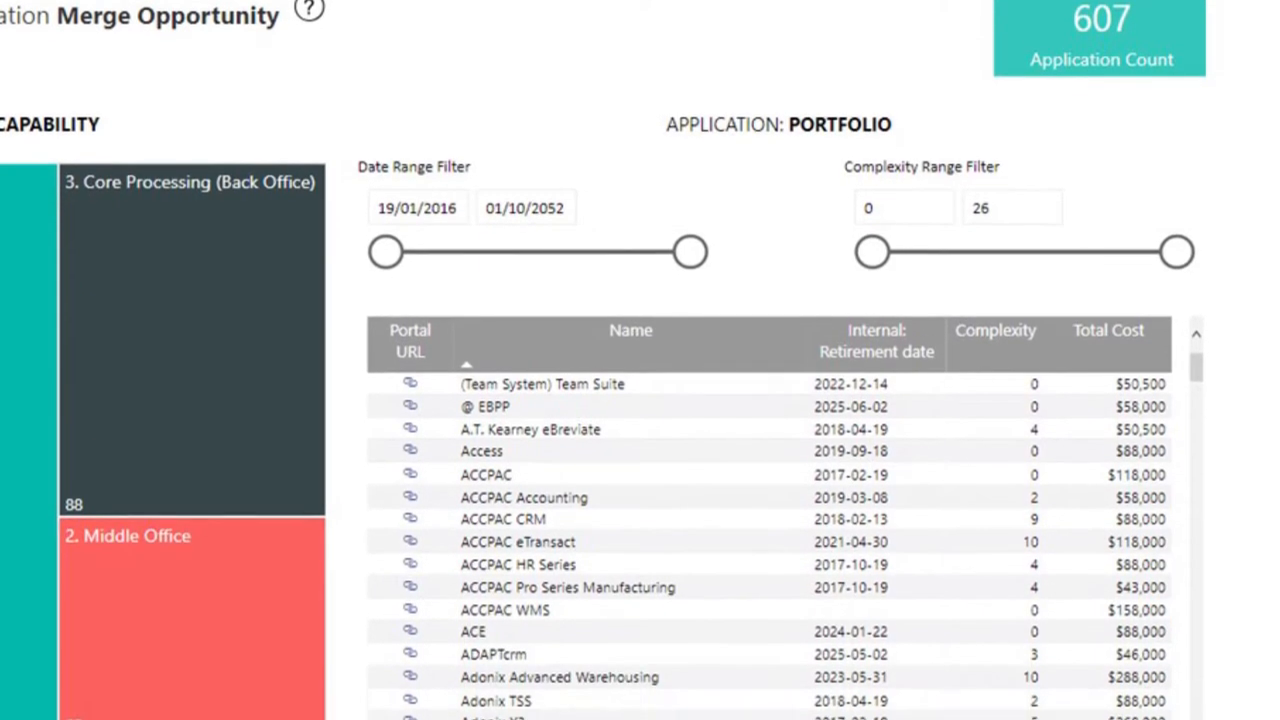
{"action": "scroll", "scroll_direction": "down", "scroll_amount": 3}
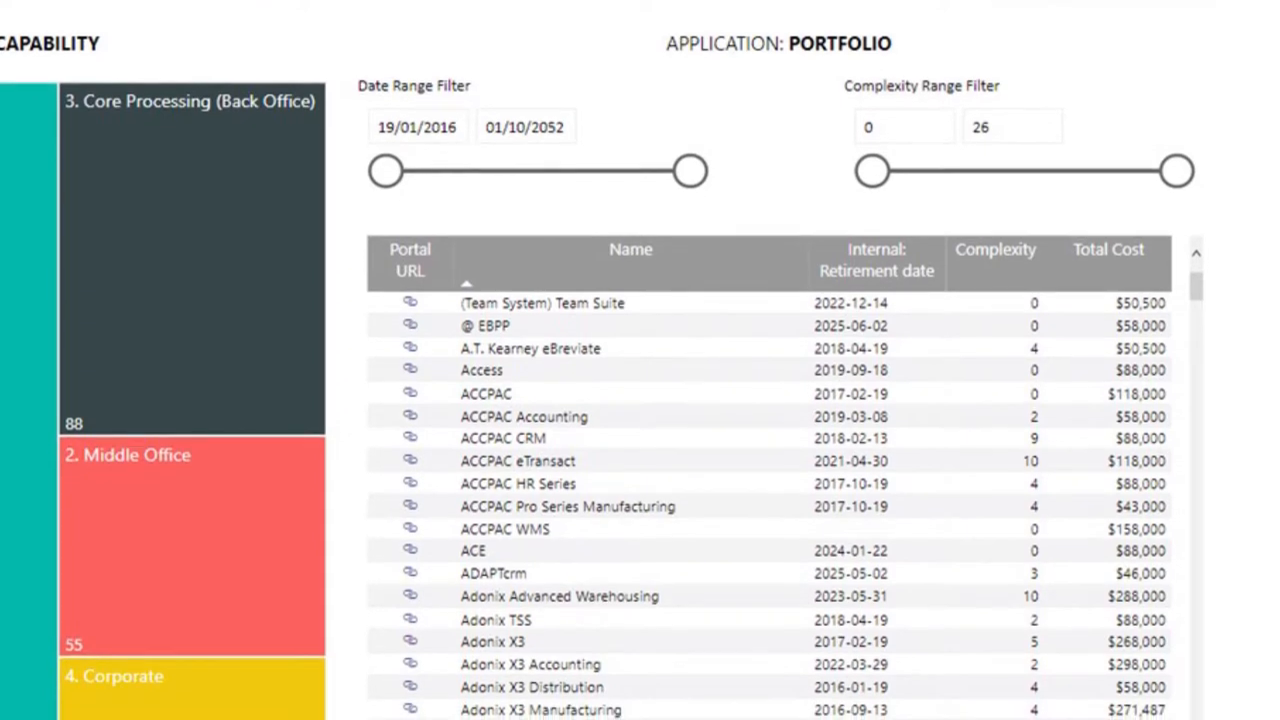